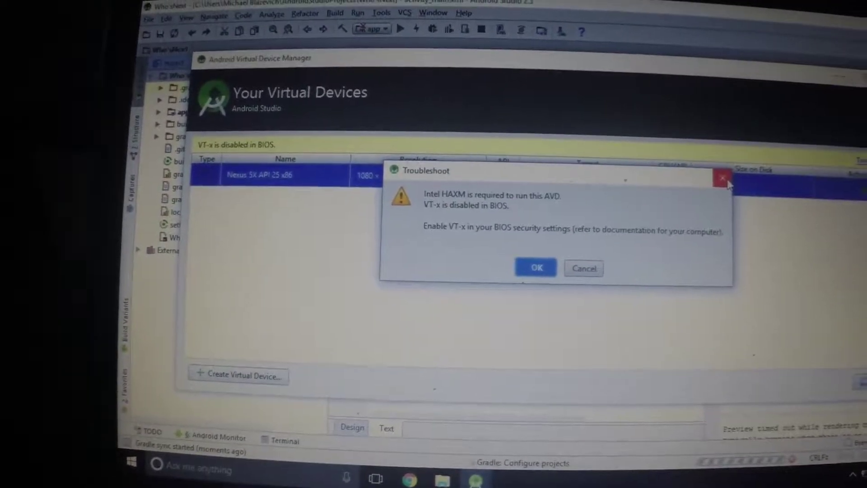
Dismiss the Troubleshoot warning that Intel HAXM requires VT-x enabled in BIOS.
left_click(721, 177)
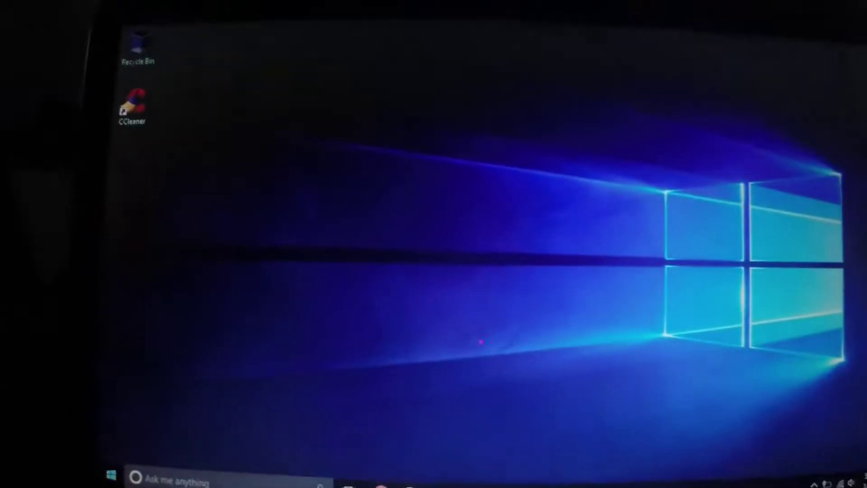
Restart Windows 10 from the Start menu's Power options to reach BIOS.
left_click(108, 473)
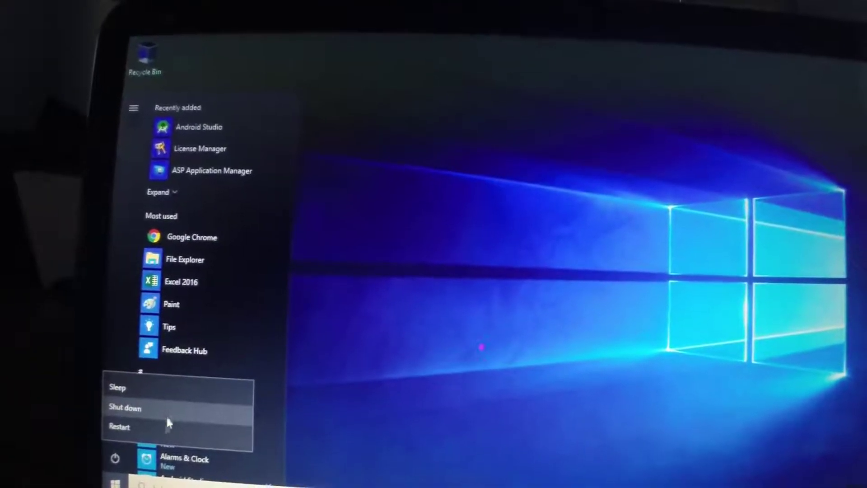
left_click(121, 427)
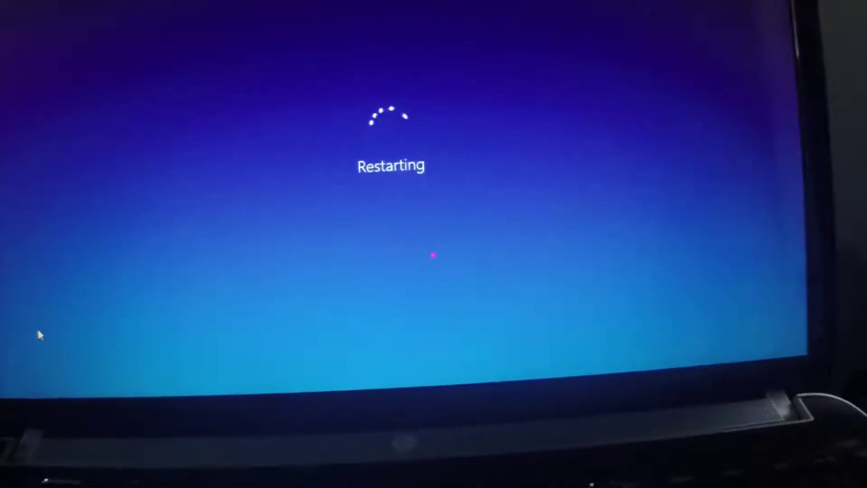